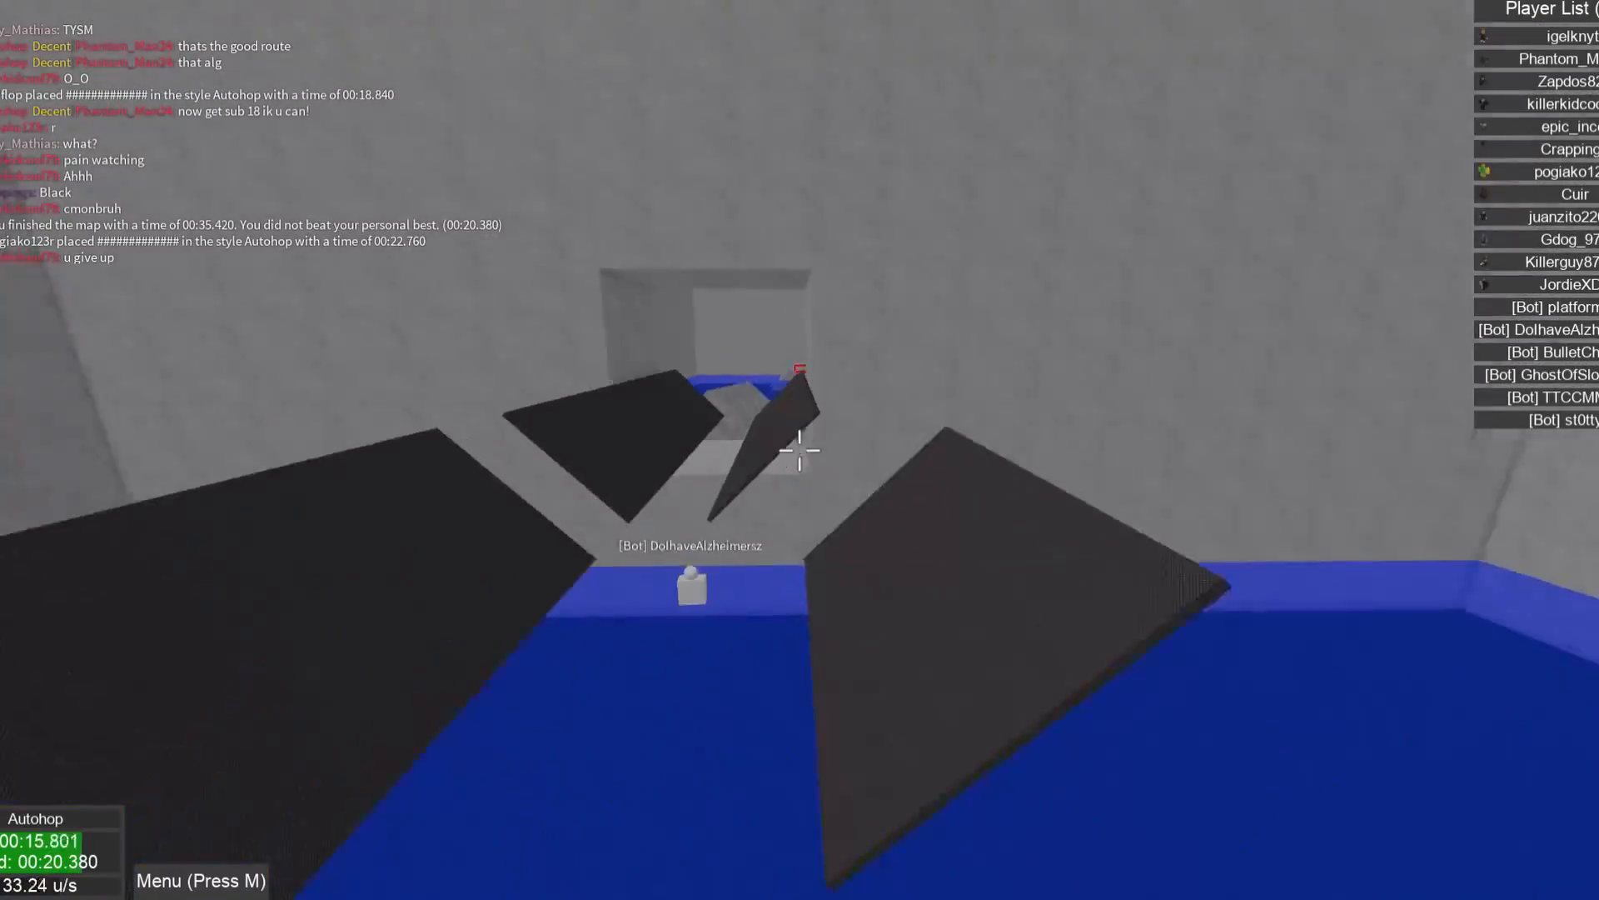
pyautogui.moveTo(800, 450)
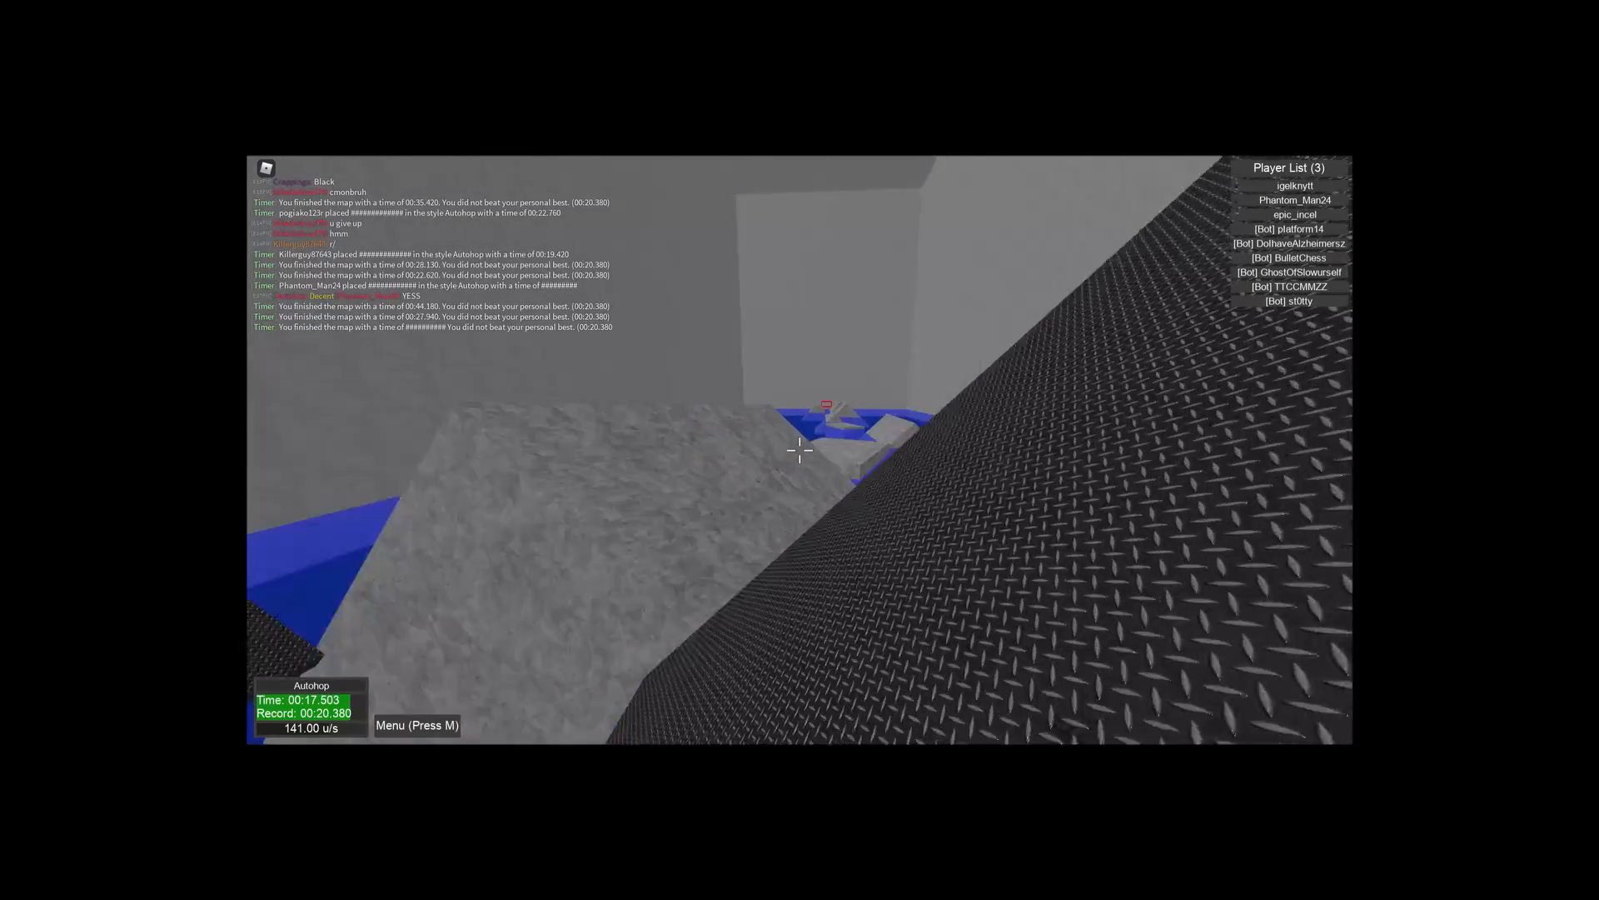
pyautogui.moveTo(800, 449)
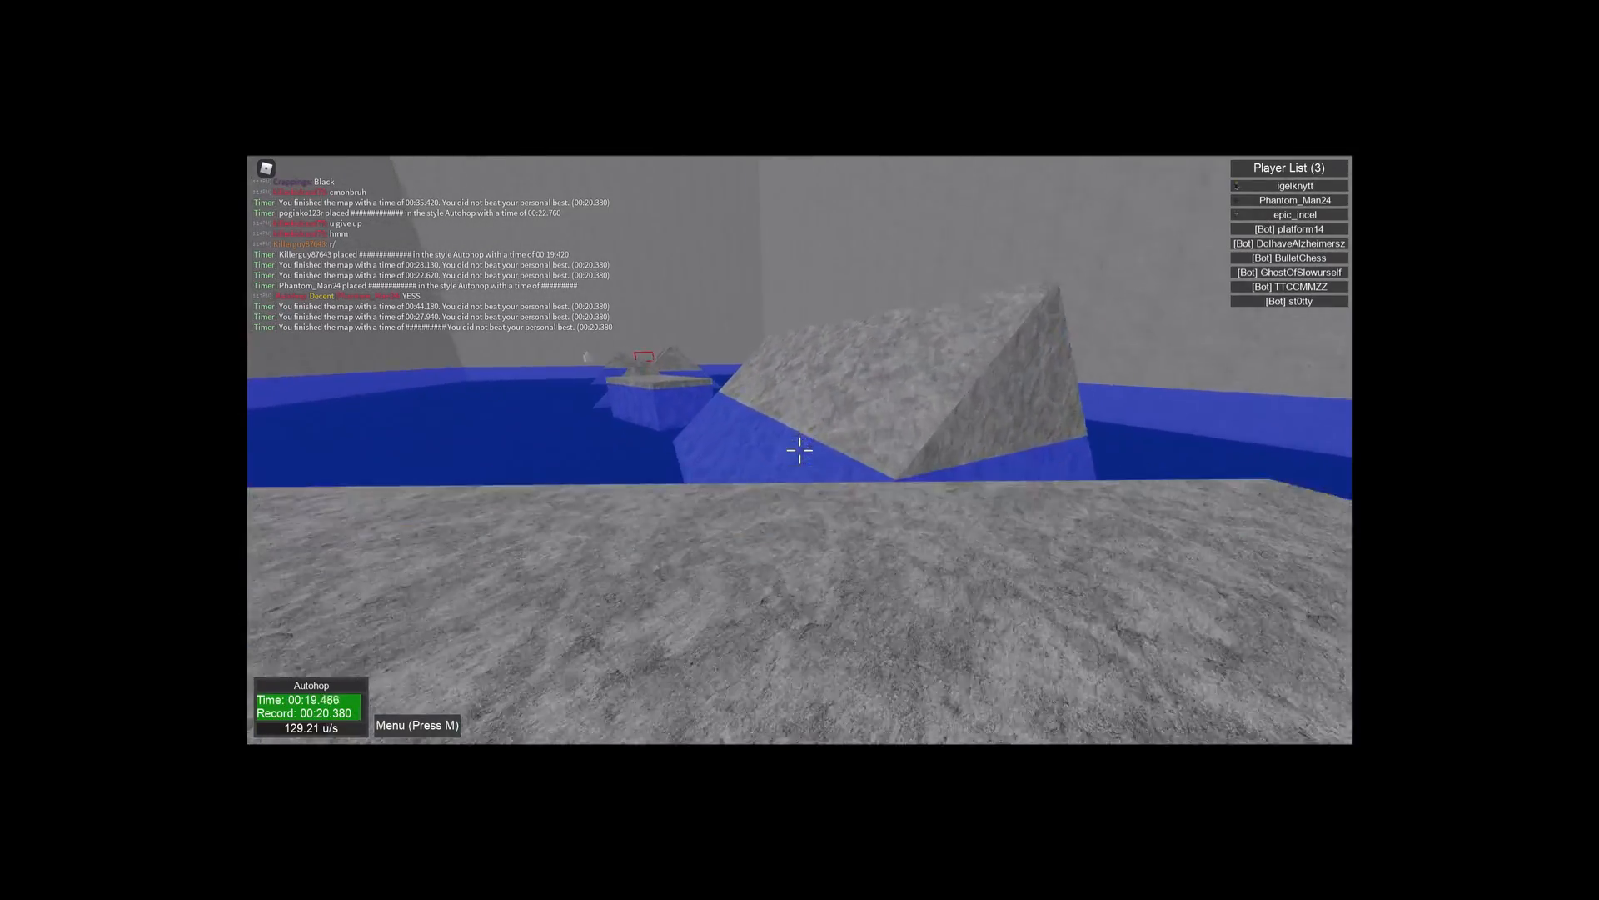